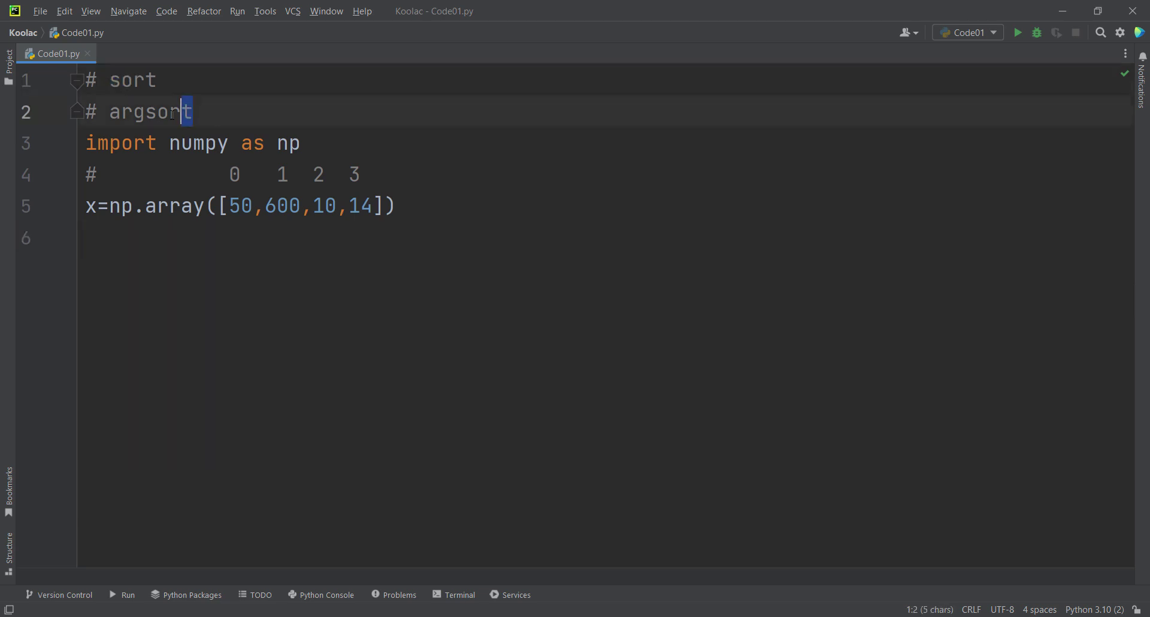
# Step: Add print(np.sort(x)) on line 6 below the array x = [50, 600, 10, 14]
pyautogui.click(301, 143)
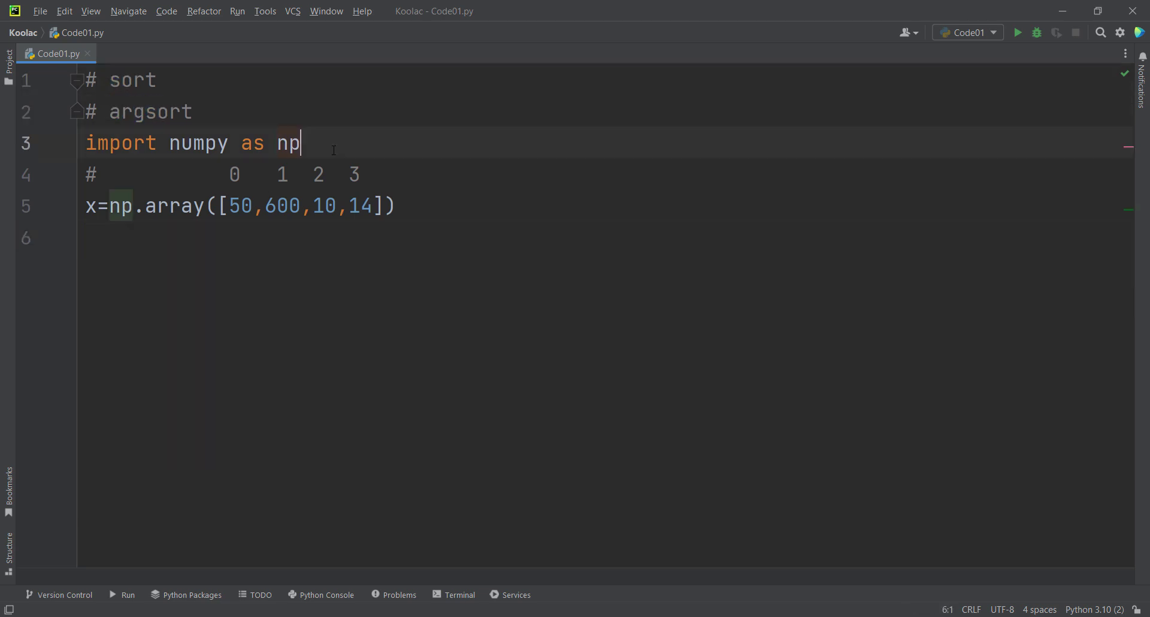
pyautogui.click(432, 205)
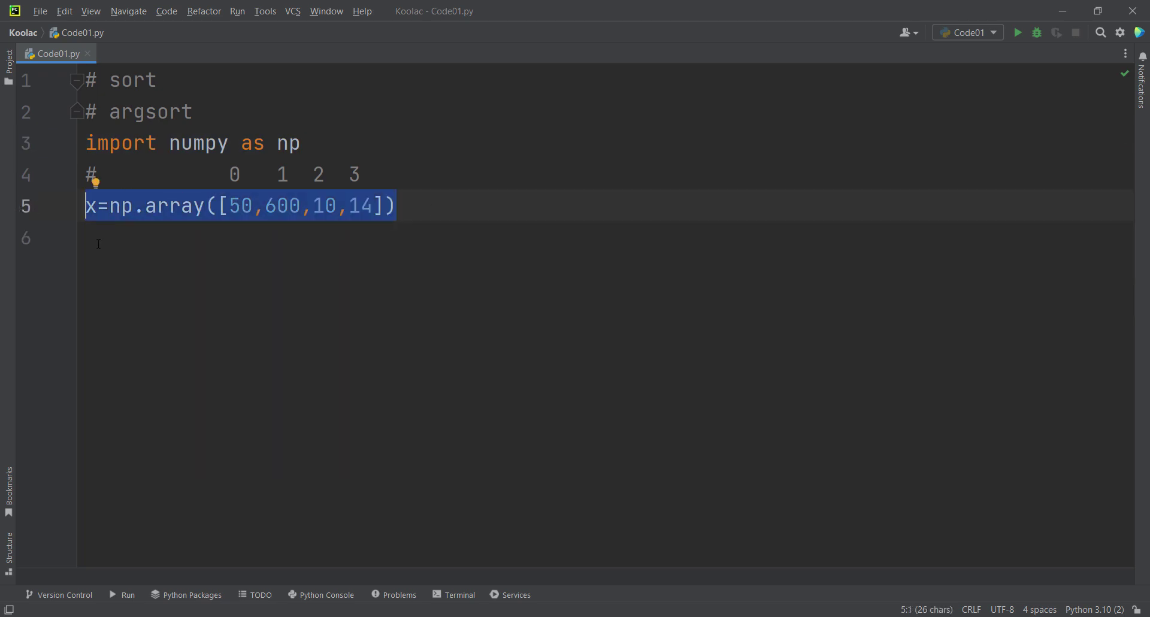
pyautogui.moveTo(135, 243)
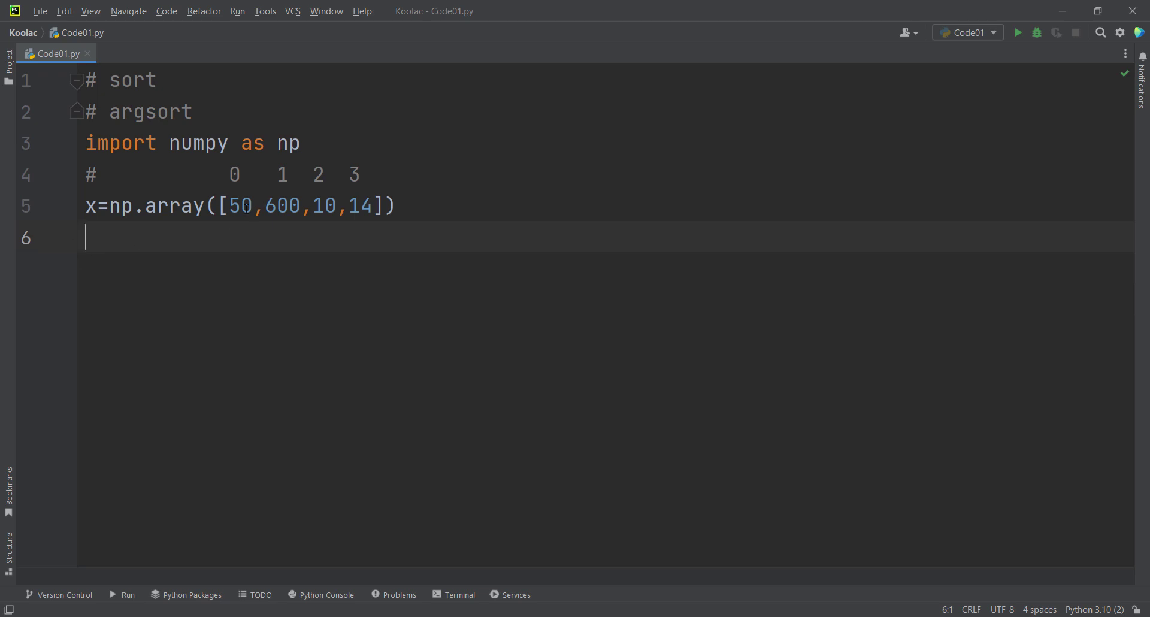
pyautogui.doubleClick(239, 205)
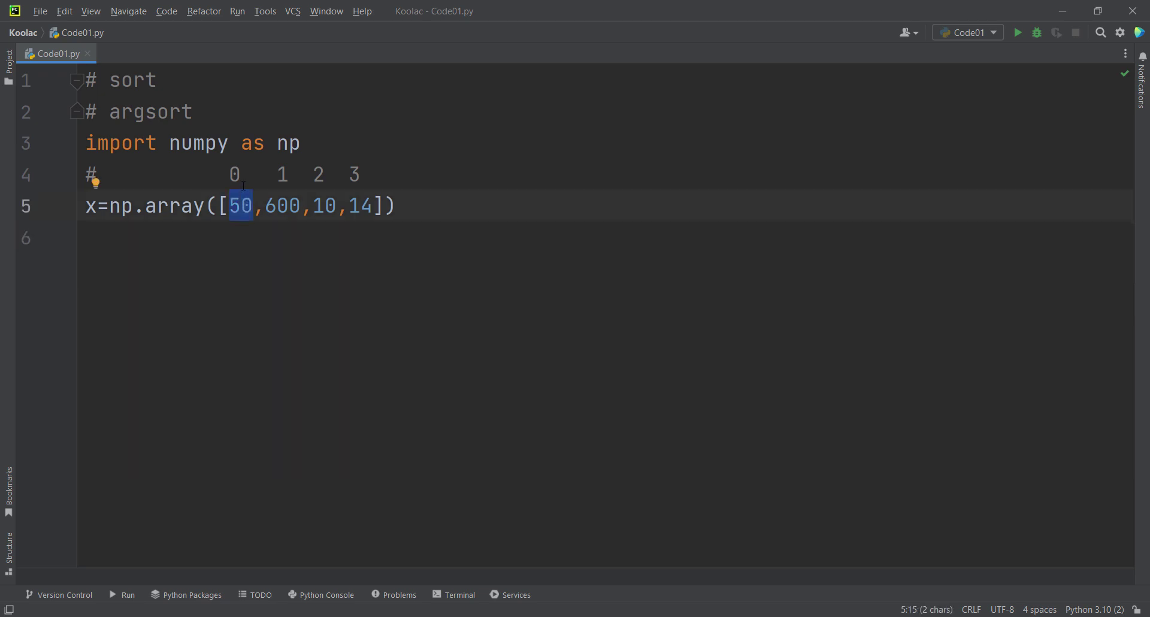
pyautogui.click(277, 205)
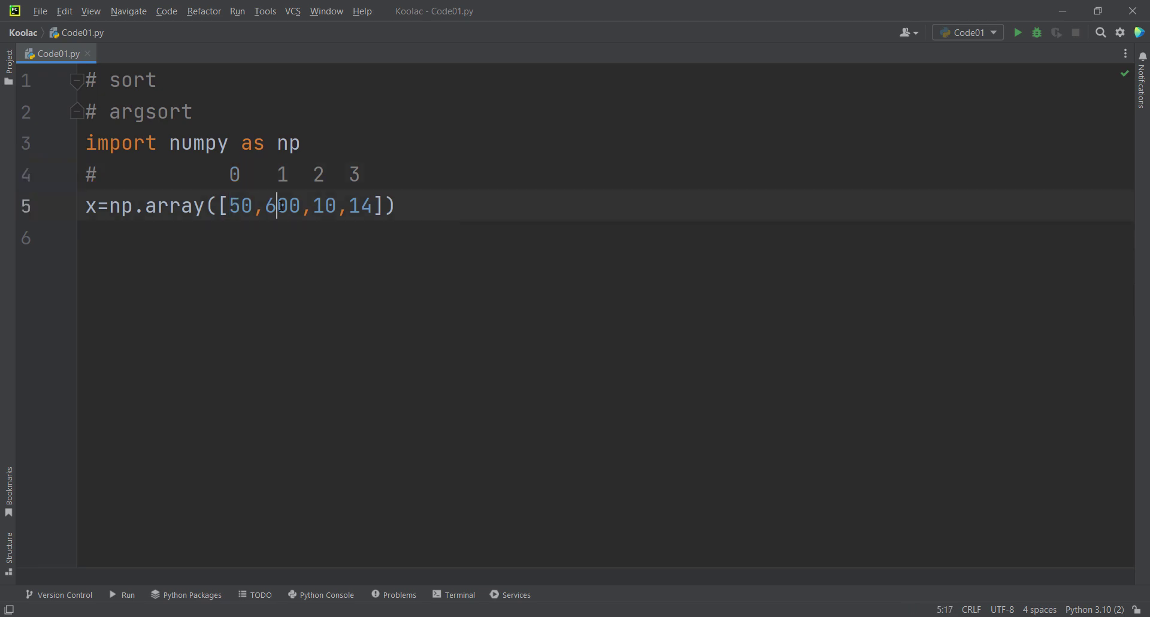
pyautogui.doubleClick(281, 175)
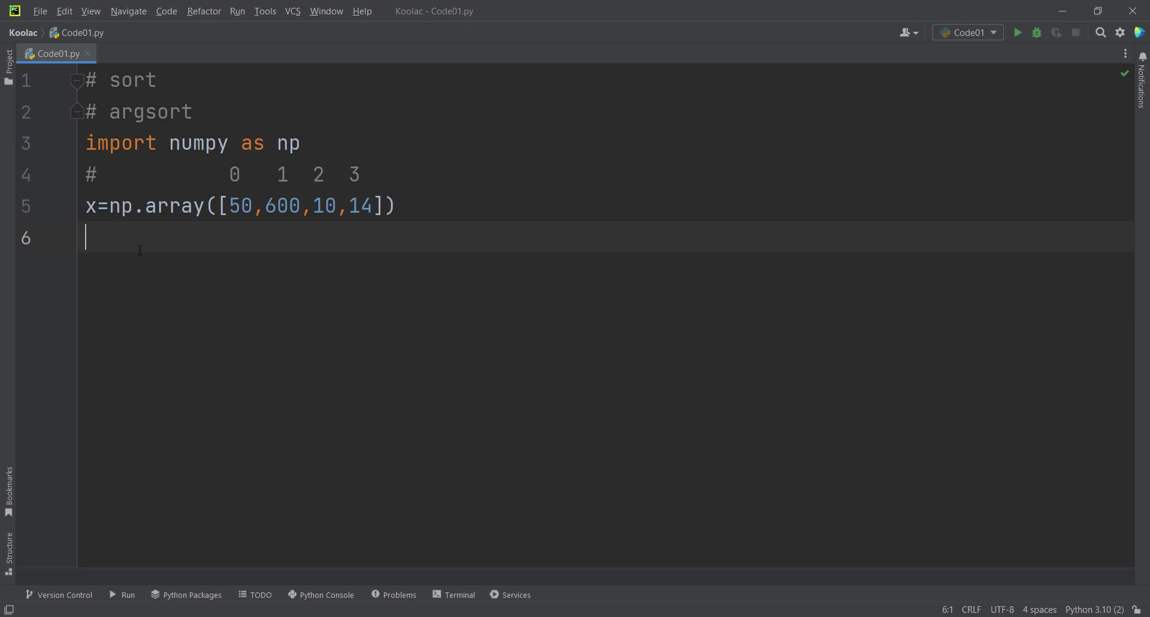
pyautogui.moveTo(42, 267)
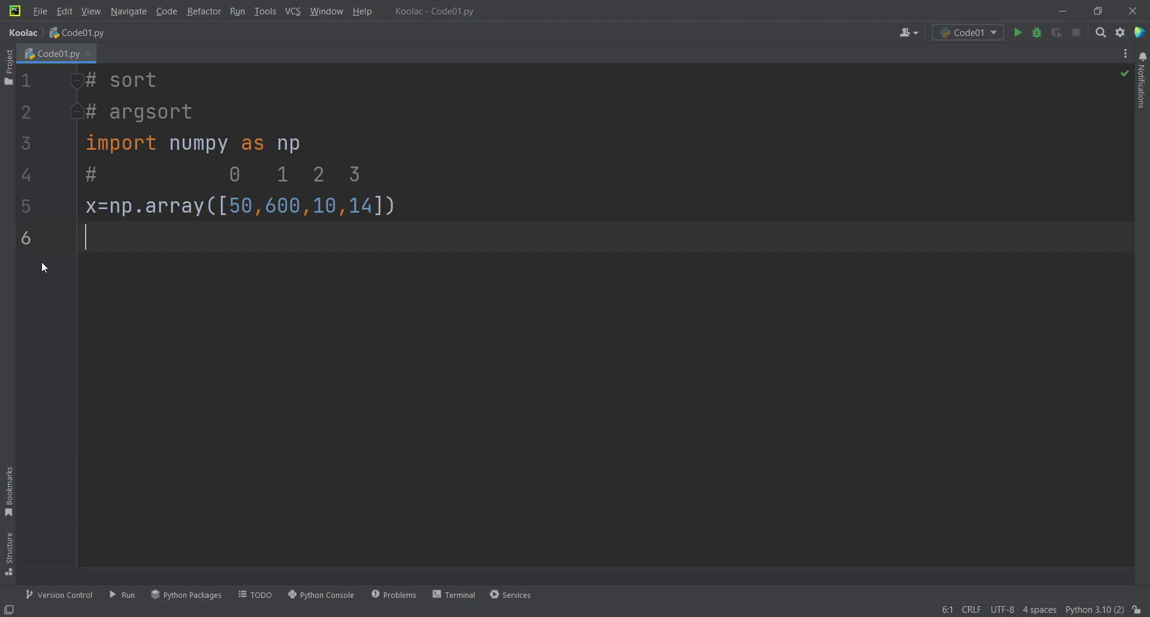
pyautogui.write('np.sort')
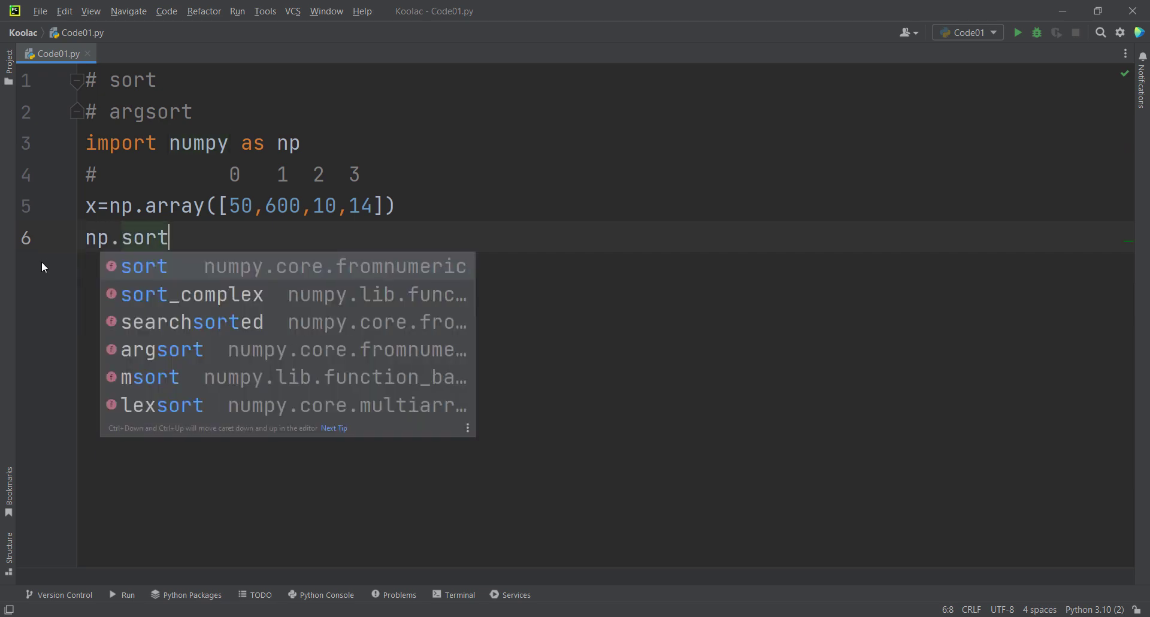
pyautogui.write('(x))')
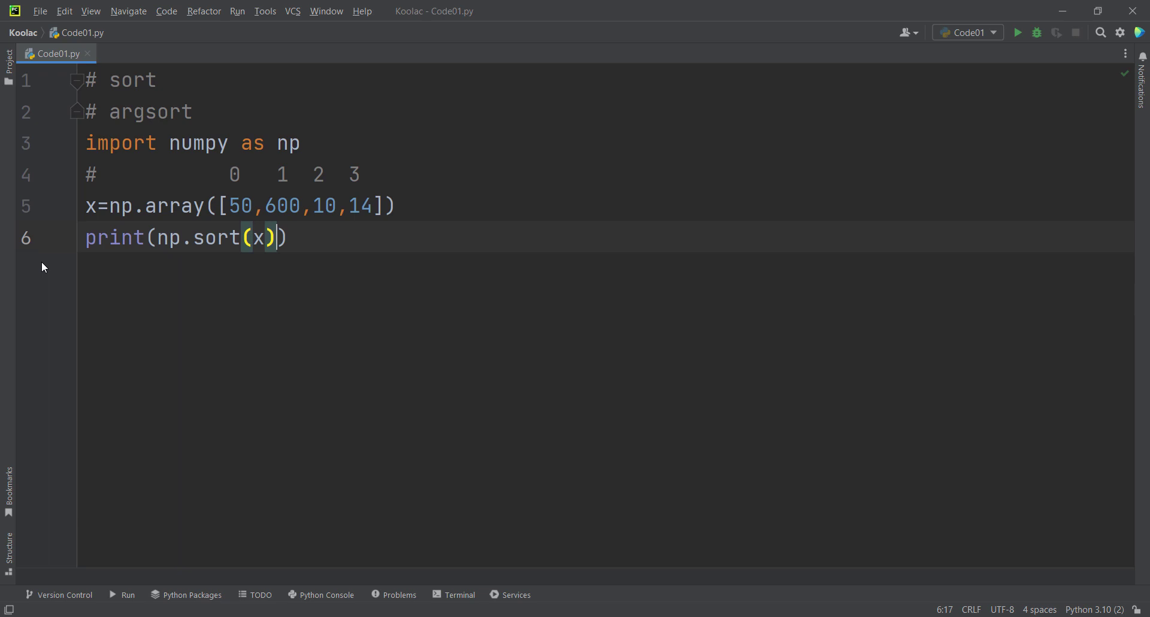
# Step: Run Code01 so the output shows [ 10 14 50 600]
pyautogui.click(1017, 31)
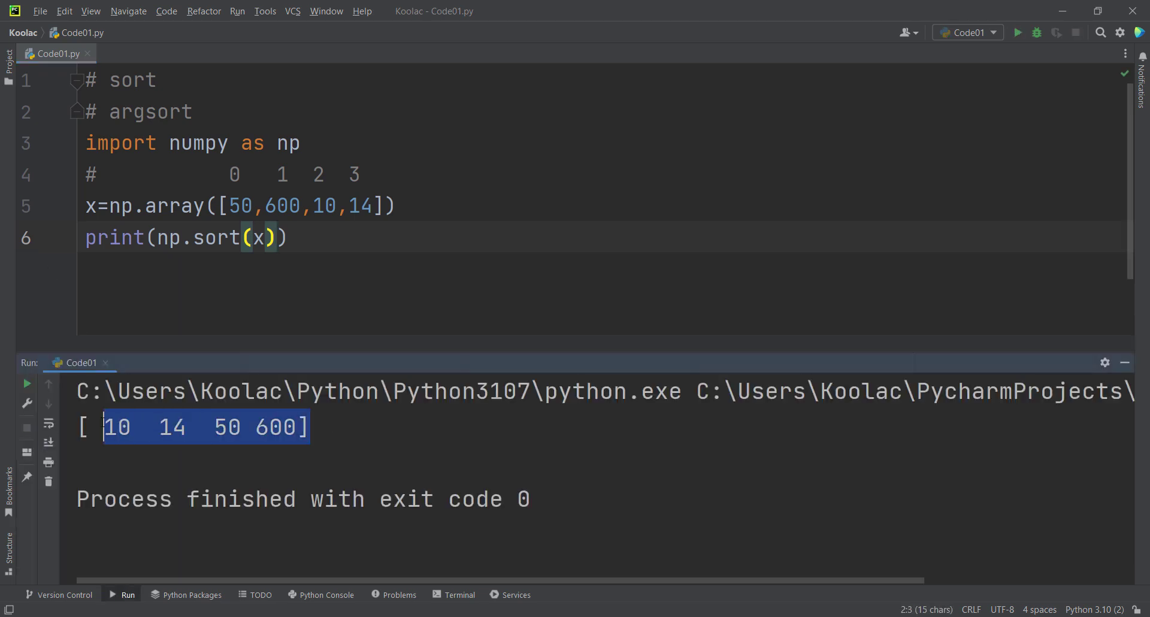
pyautogui.click(331, 430)
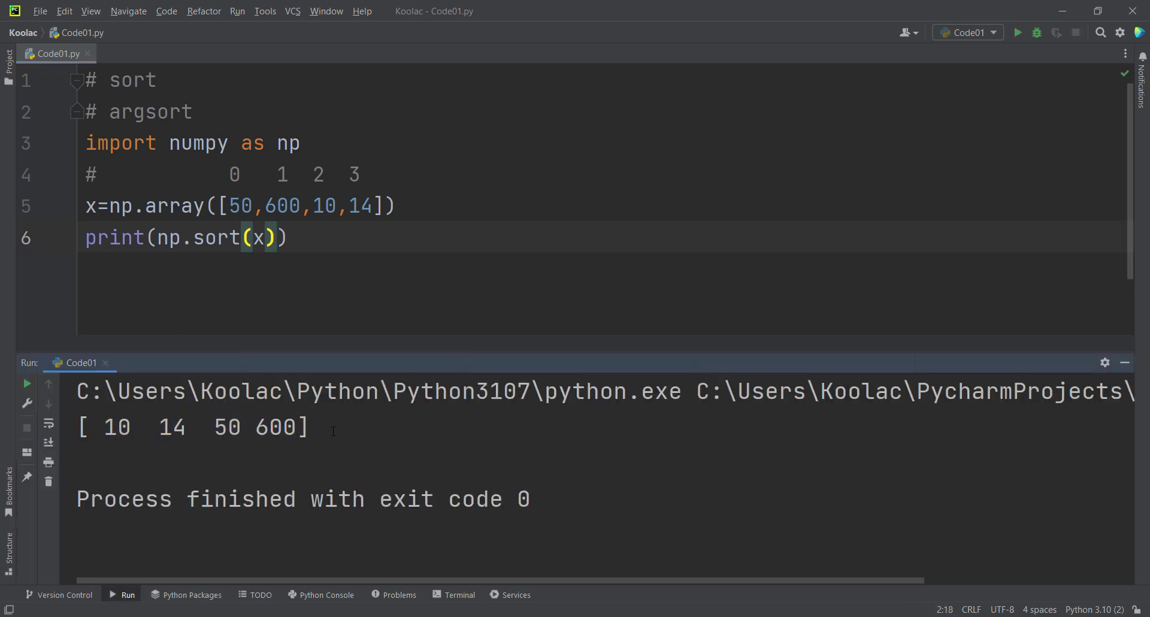
pyautogui.moveTo(339, 300)
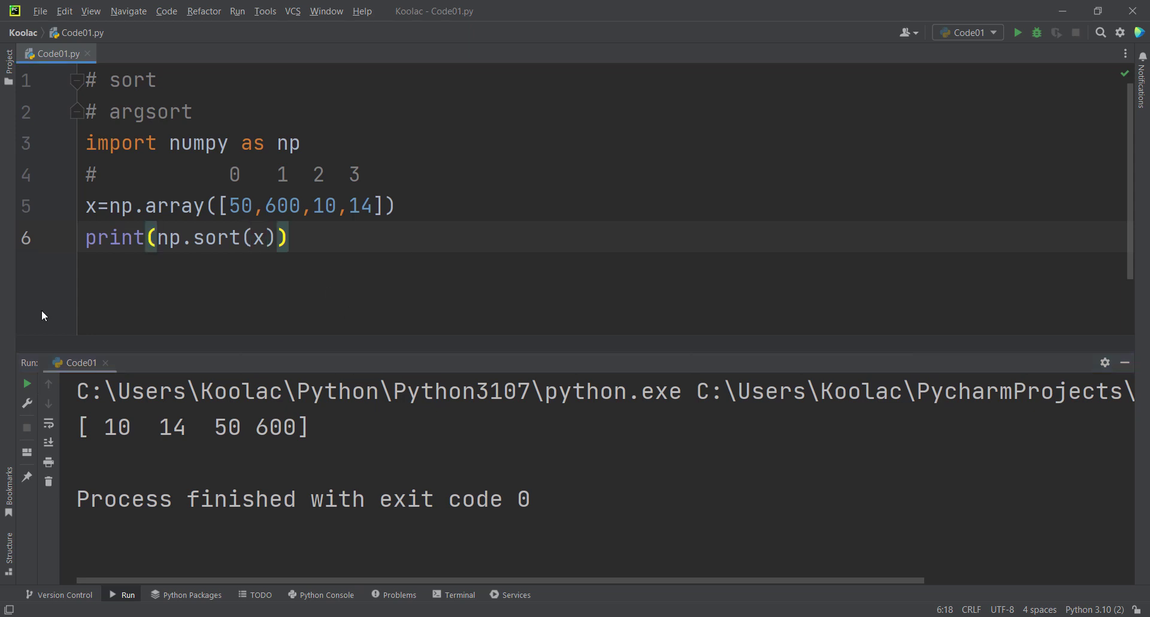
# Step: Write the comment # 2, 3, 0, 1 on line 7 giving the original indices of the sorted values
pyautogui.write('#')
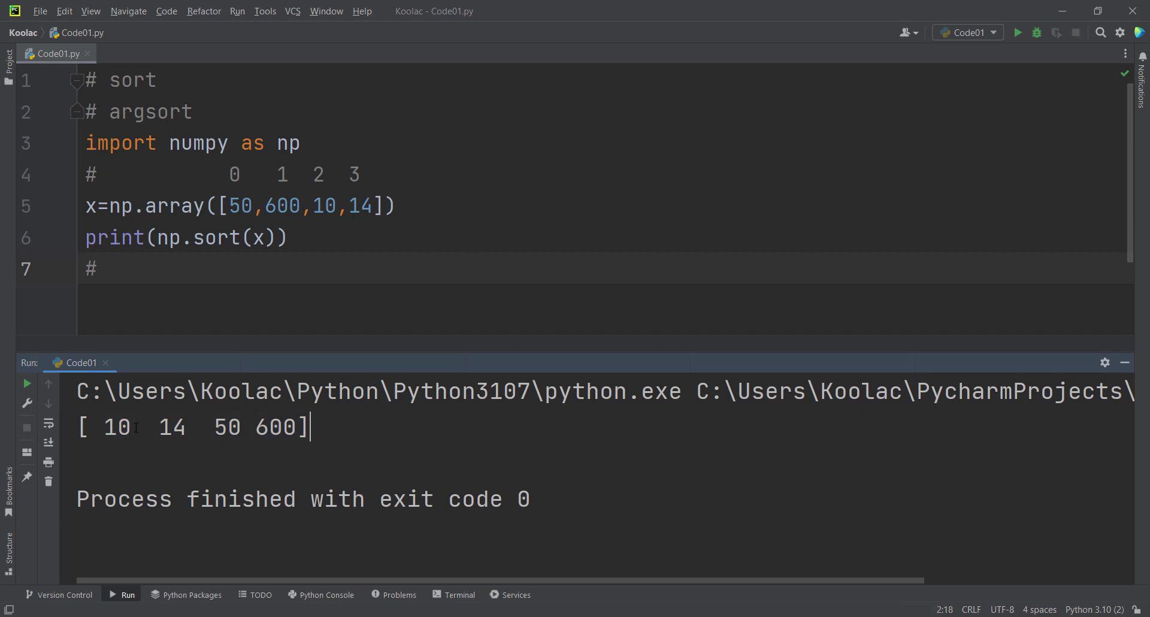
pyautogui.doubleClick(116, 426)
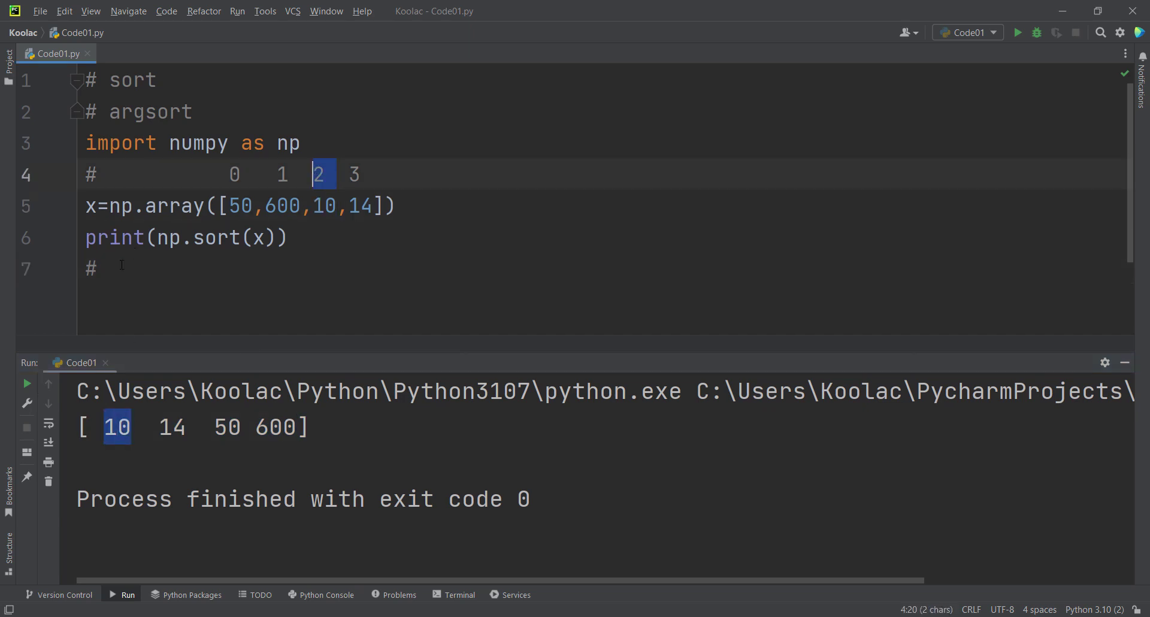
pyautogui.write('2, 3,')
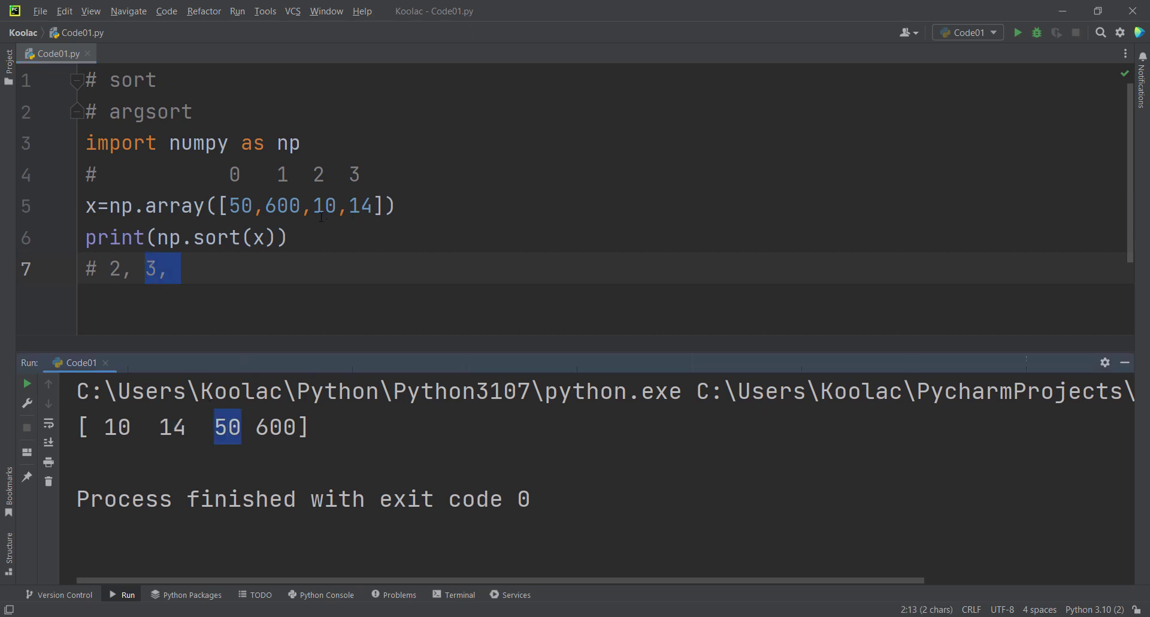
pyautogui.click(179, 269)
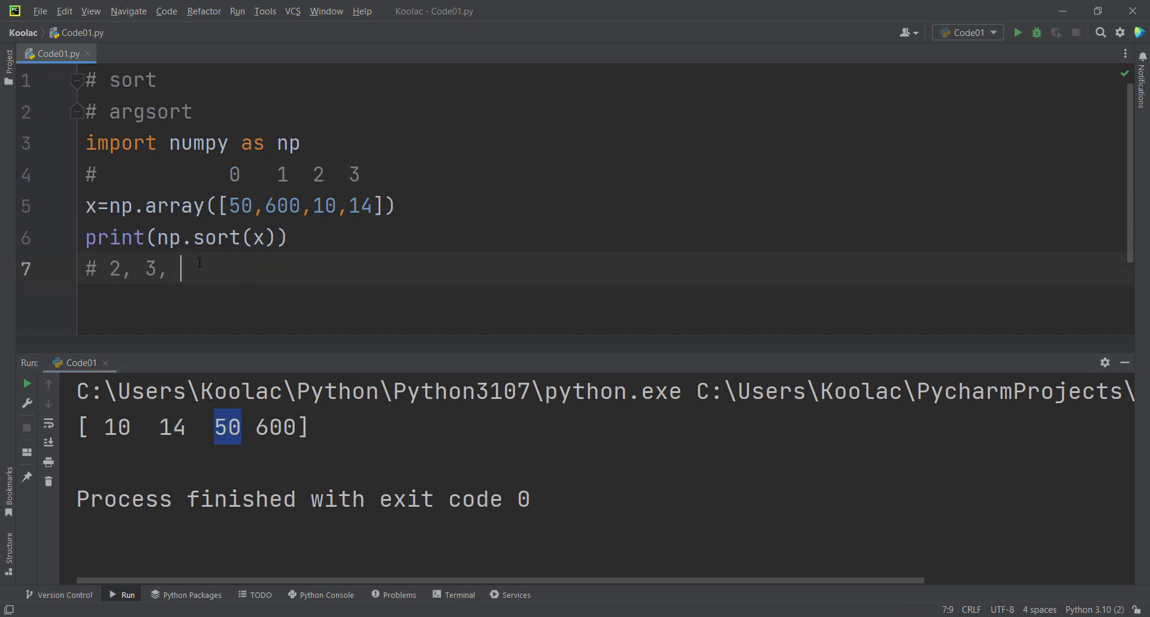
pyautogui.write('0, 1')
pyautogui.write('print(np.')
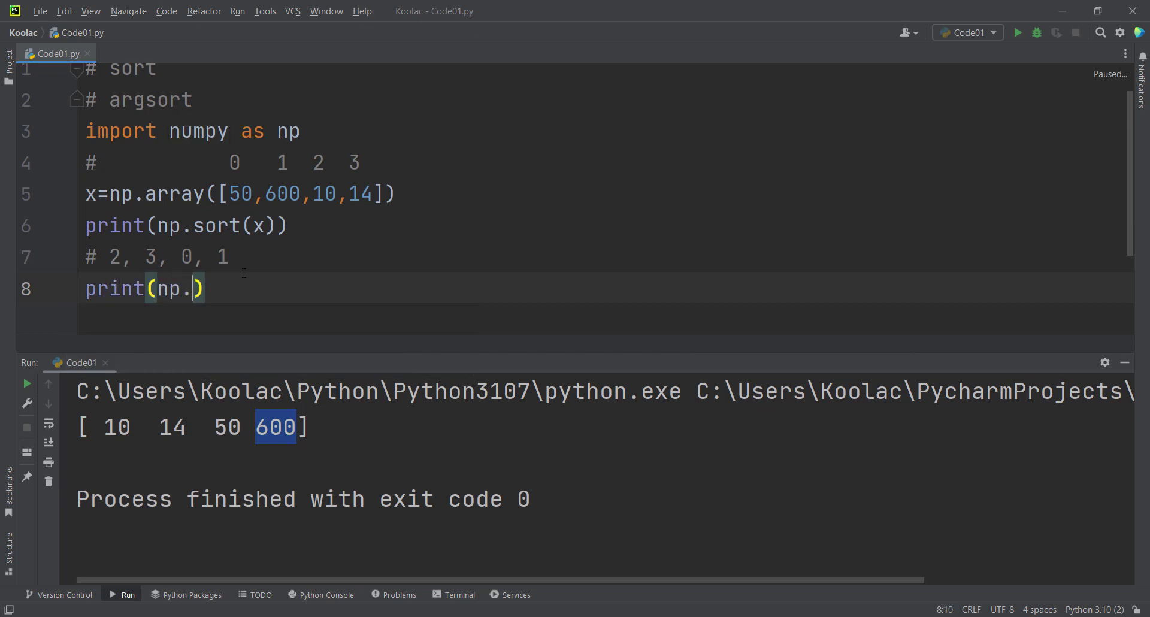
pyautogui.write('argsort(x')
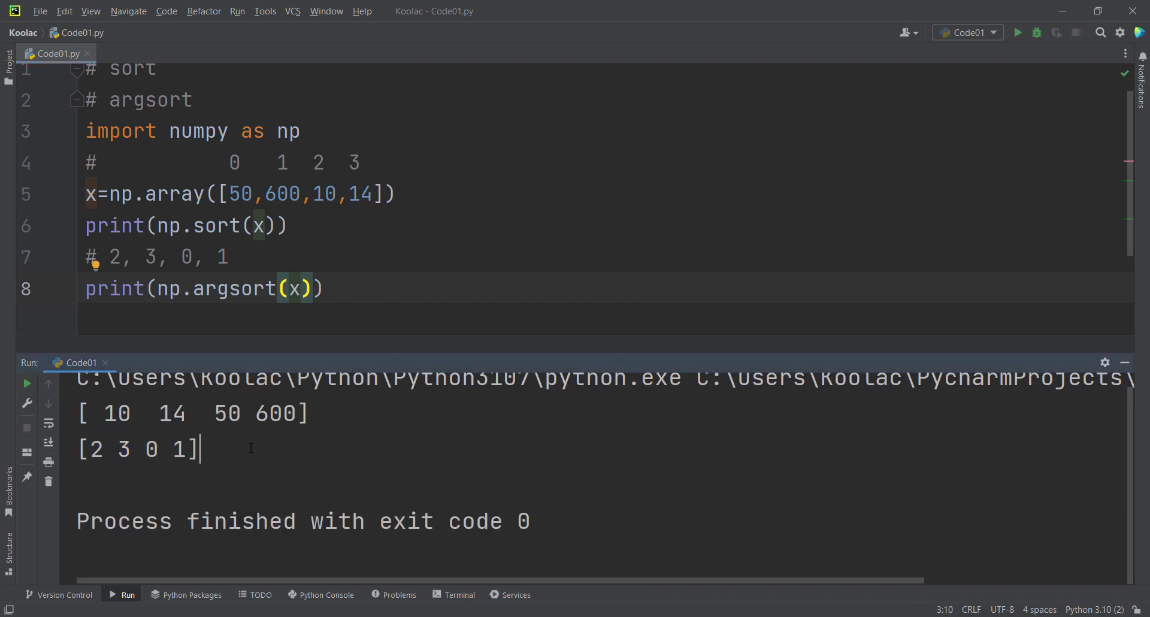
pyautogui.moveTo(124, 257); pyautogui.dragTo(229, 256)
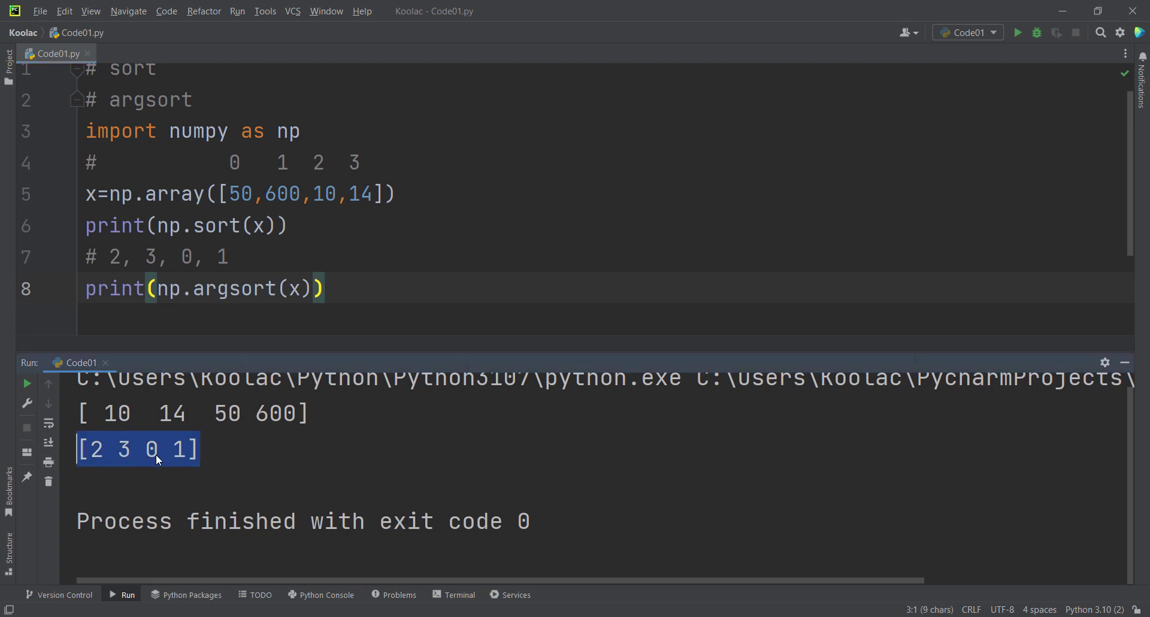
pyautogui.moveTo(256, 463)
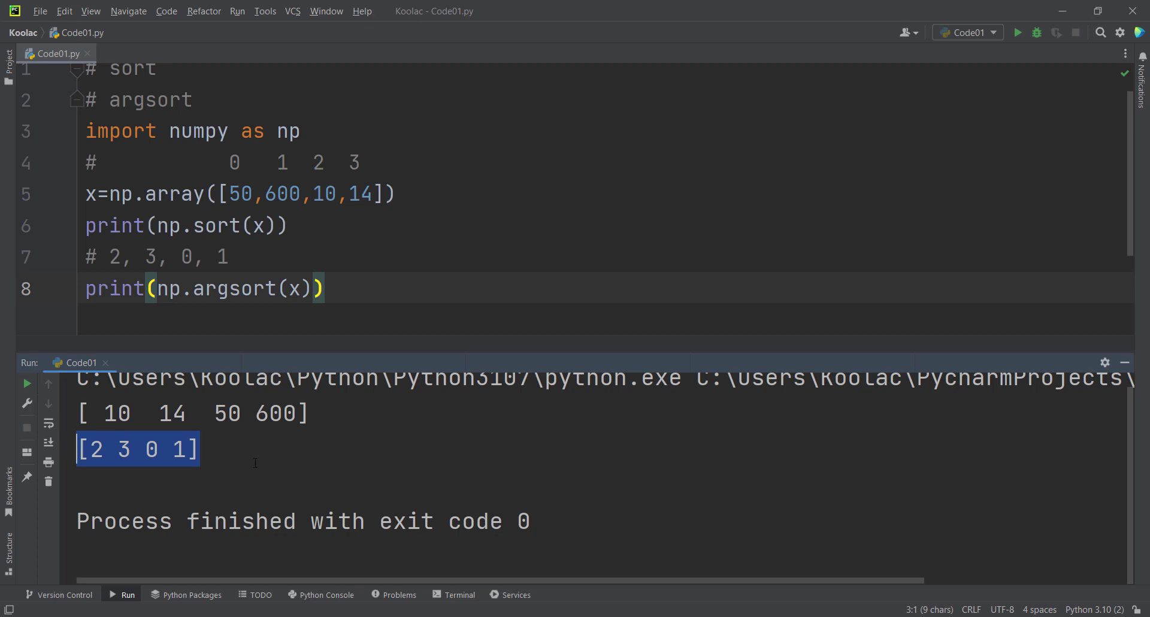
pyautogui.click(257, 450)
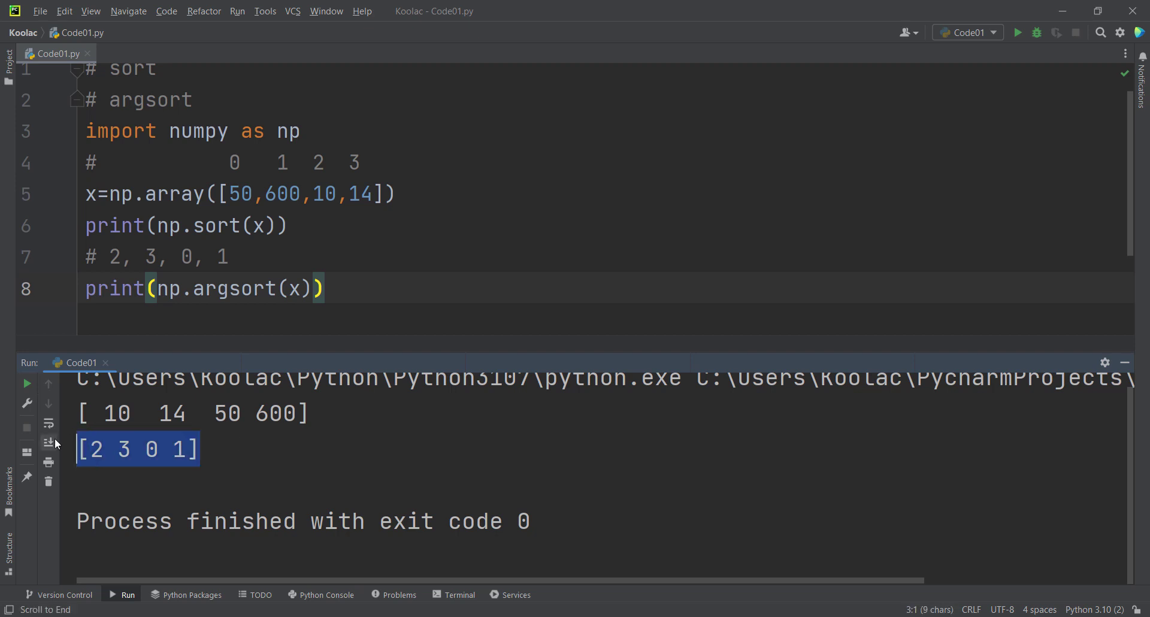
pyautogui.moveTo(180, 455)
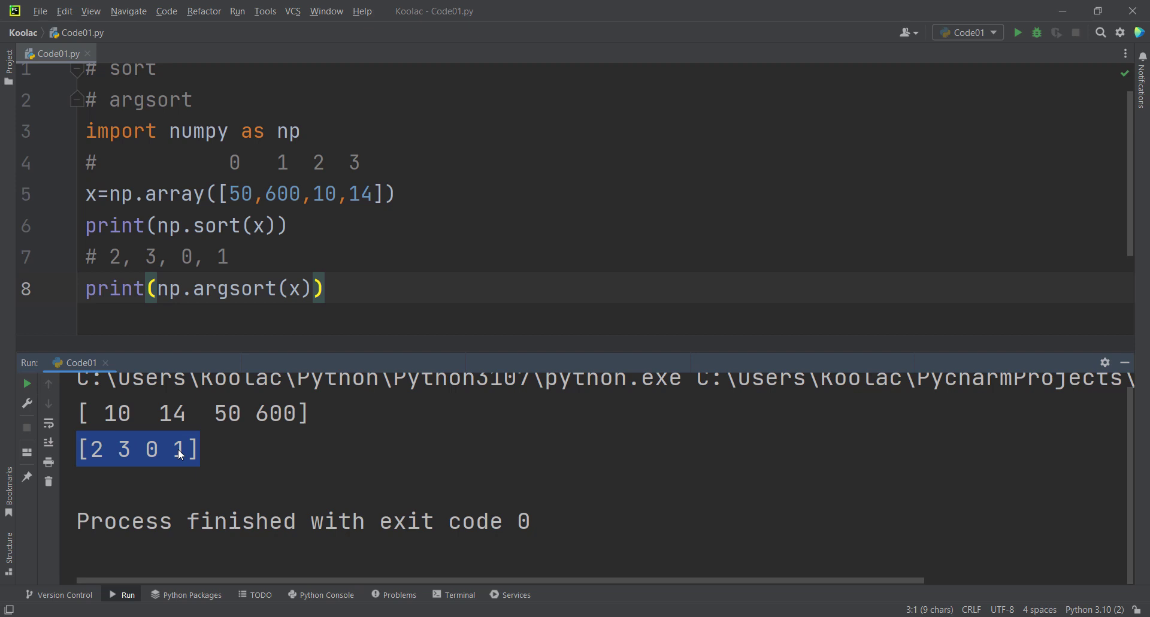
pyautogui.moveTo(195, 456)
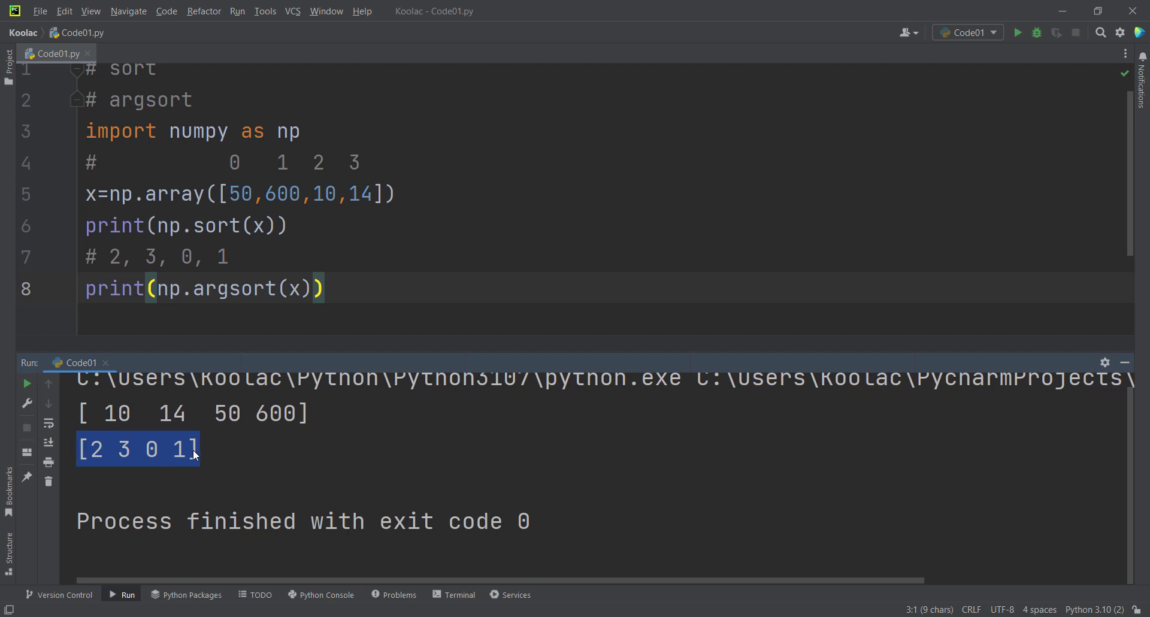
pyautogui.click(232, 450)
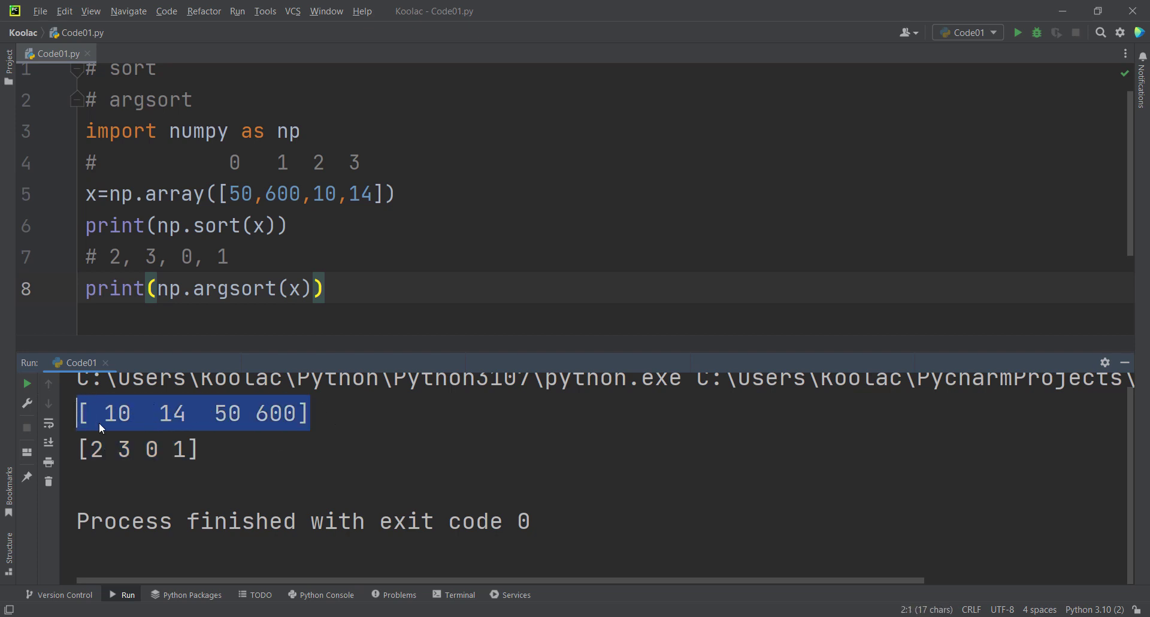
pyautogui.click(428, 250)
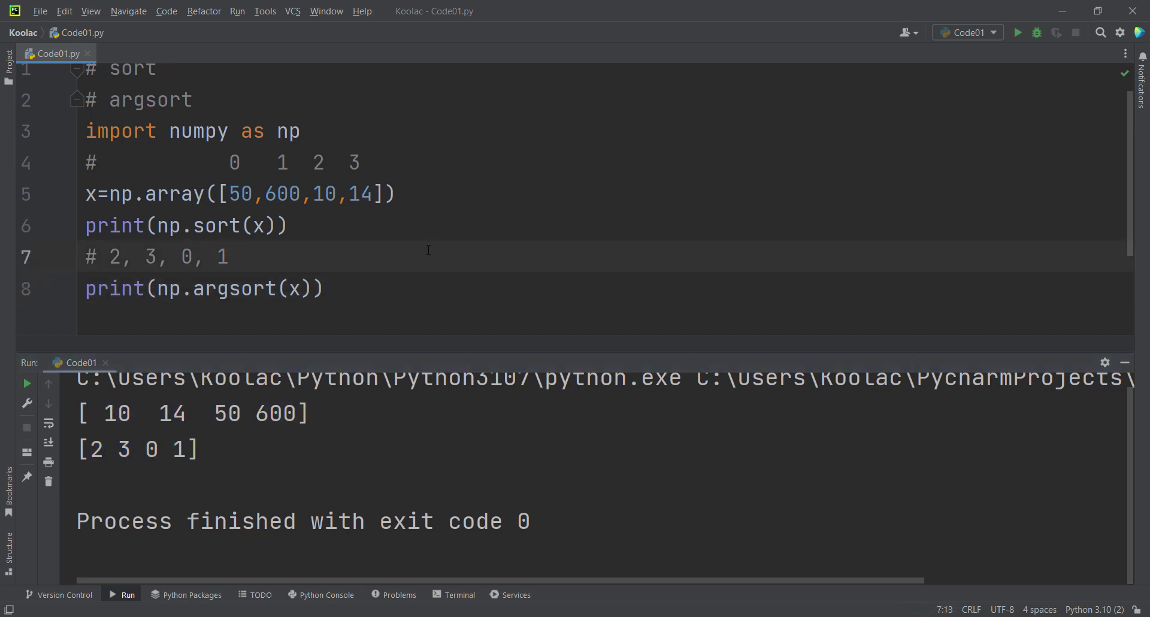
pyautogui.moveTo(283, 254)
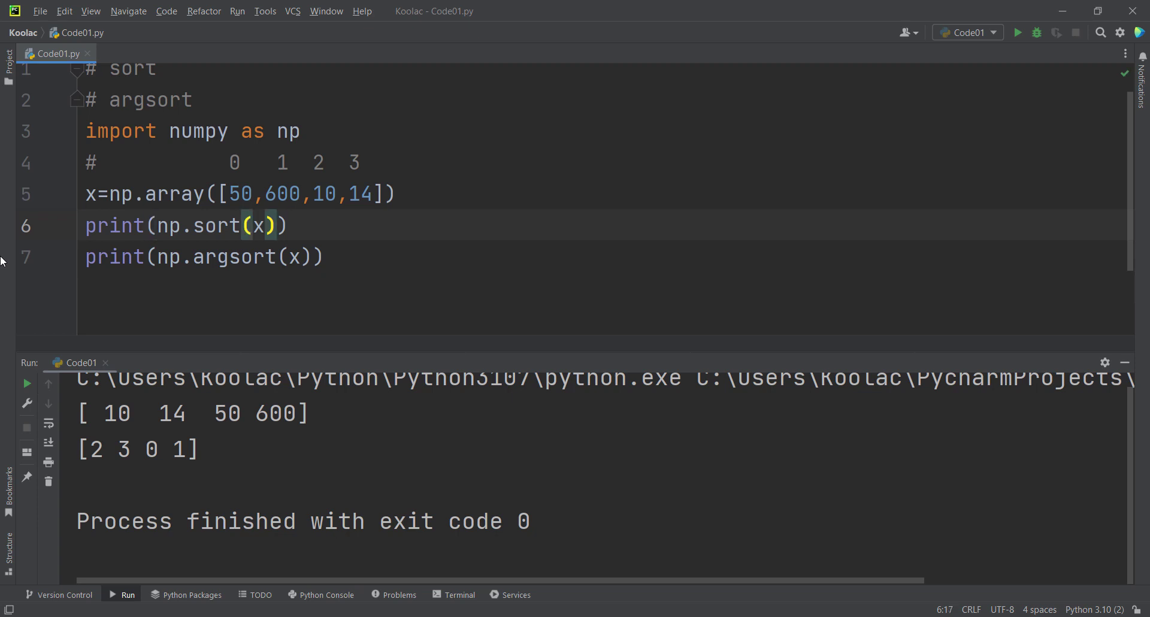
# Step: Append [::-1] to np.sort(x) so line 6 prints the array in descending order
pyautogui.write('[]')
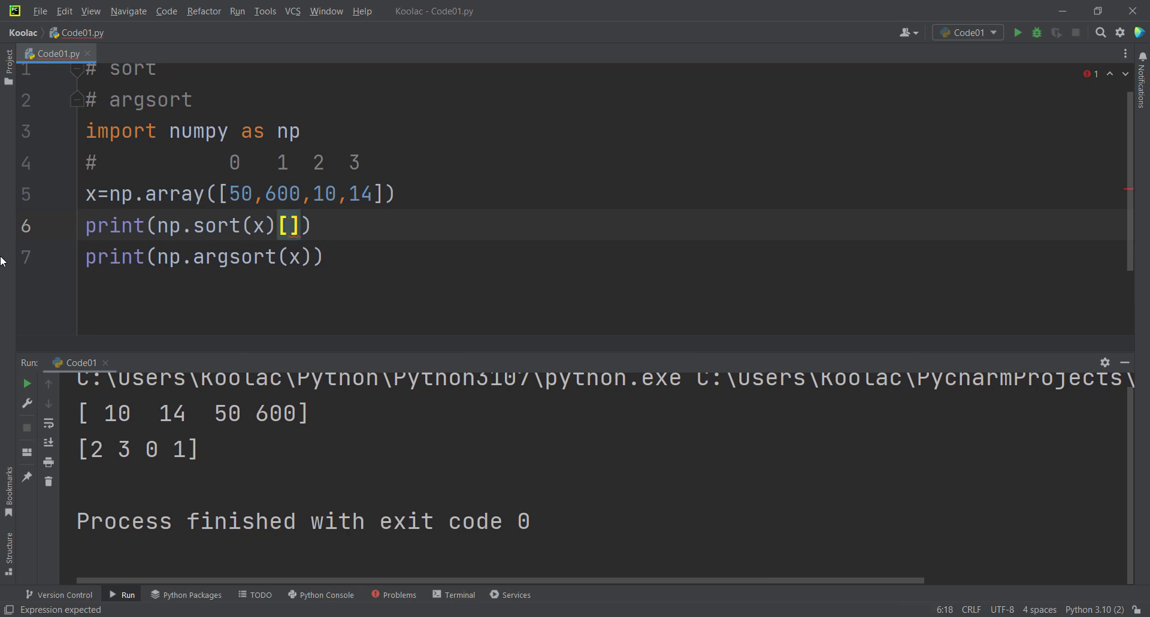
pyautogui.write('::')
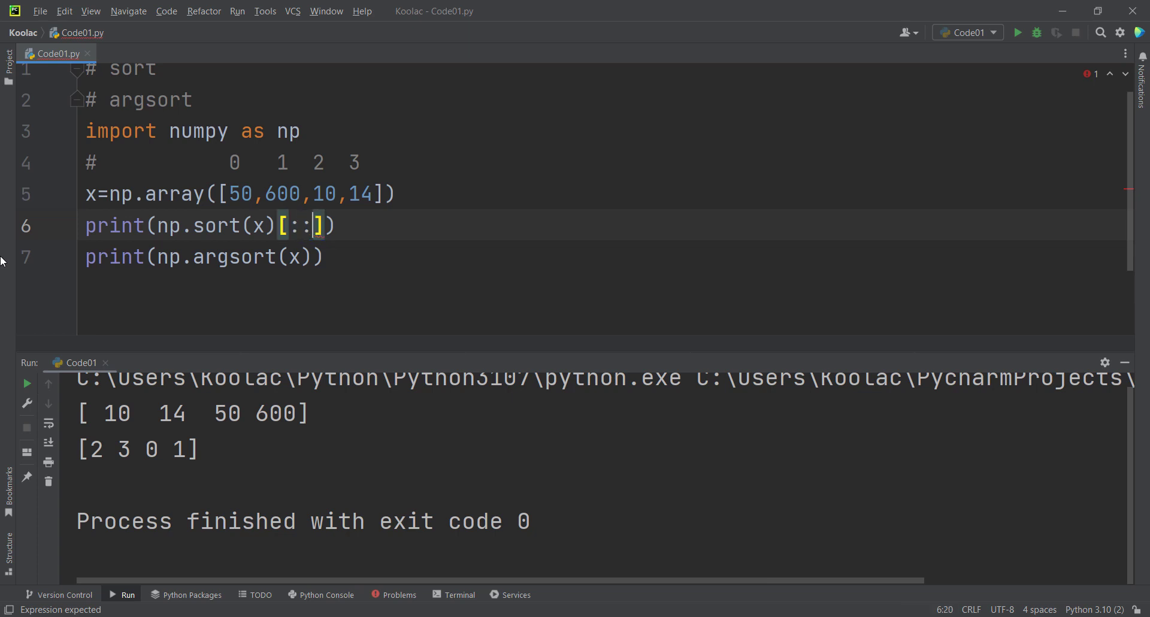
pyautogui.write('-1')
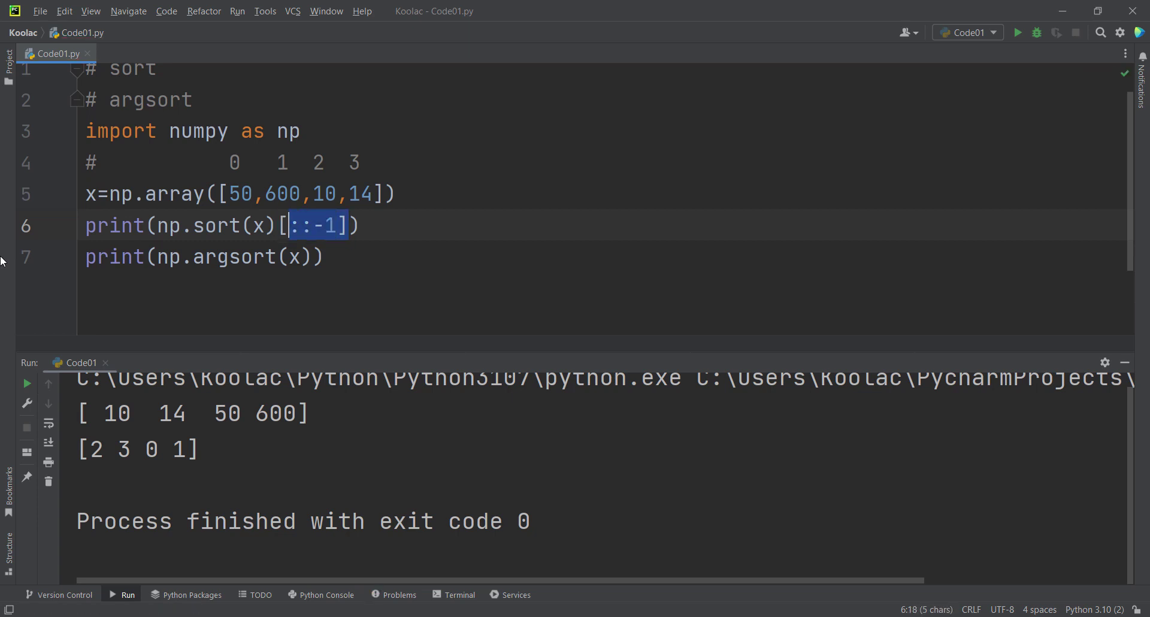
pyautogui.click(276, 225)
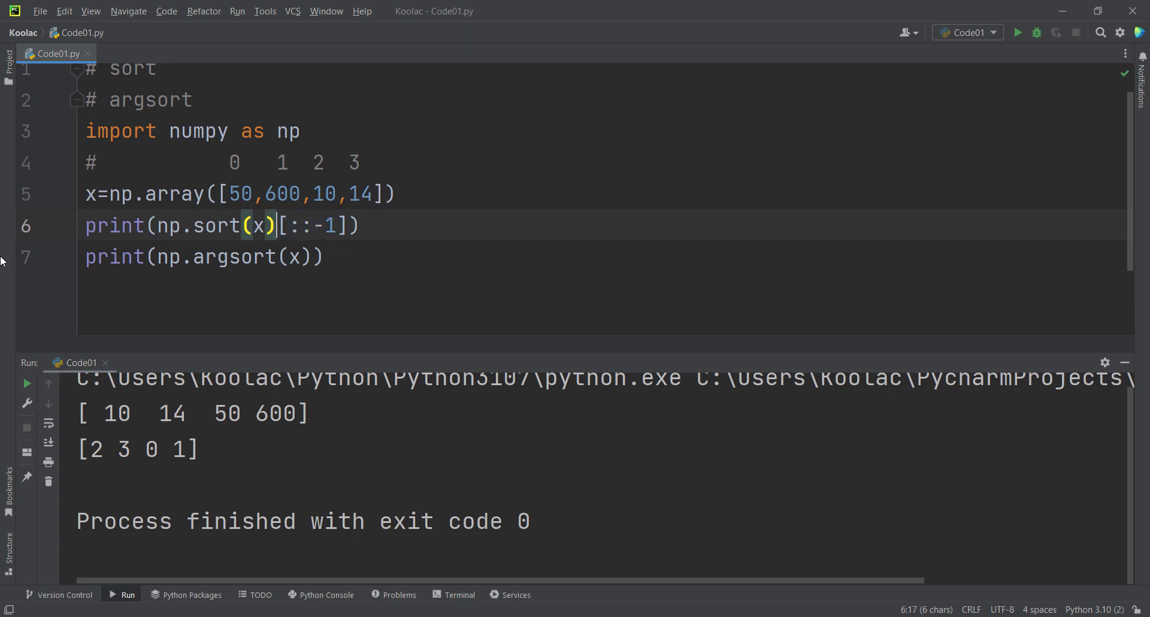
pyautogui.click(287, 225)
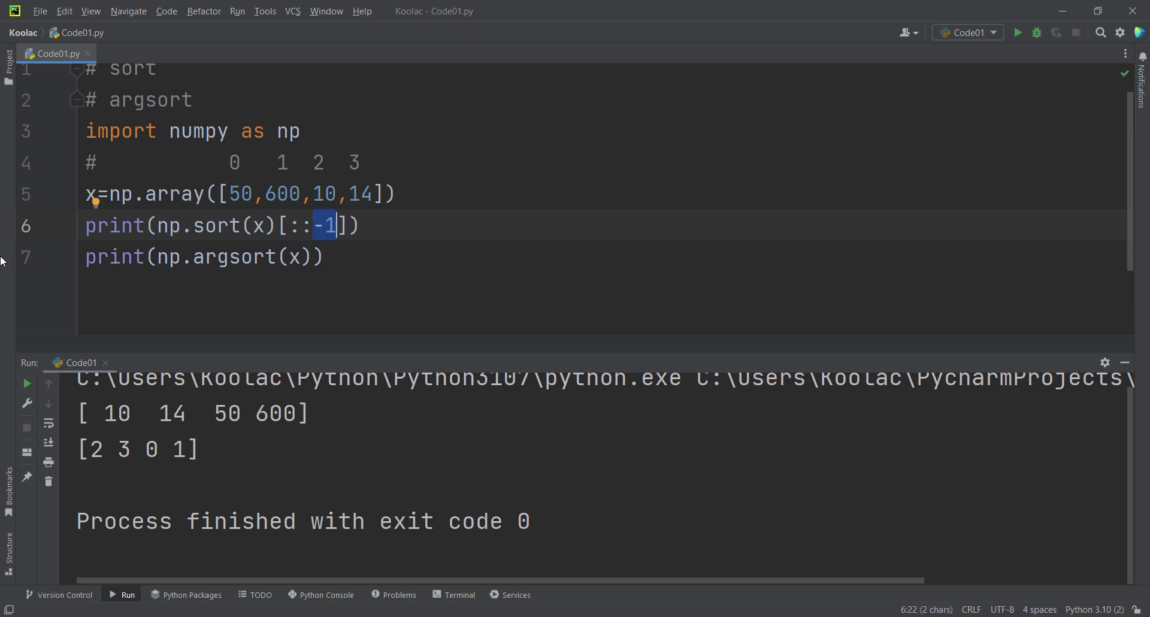
pyautogui.click(334, 225)
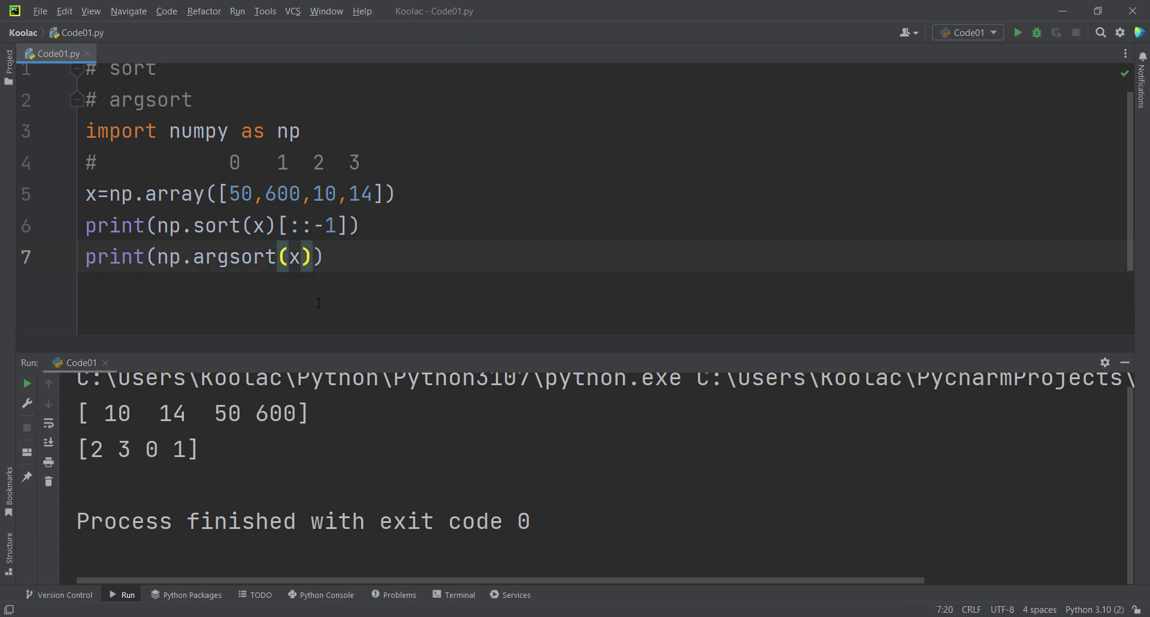
# Step: Append [::-1] to np.argsort(x) and rerun, giving [600 50 14 10] and [1 0 3 2]
pyautogui.write('[::-1]')
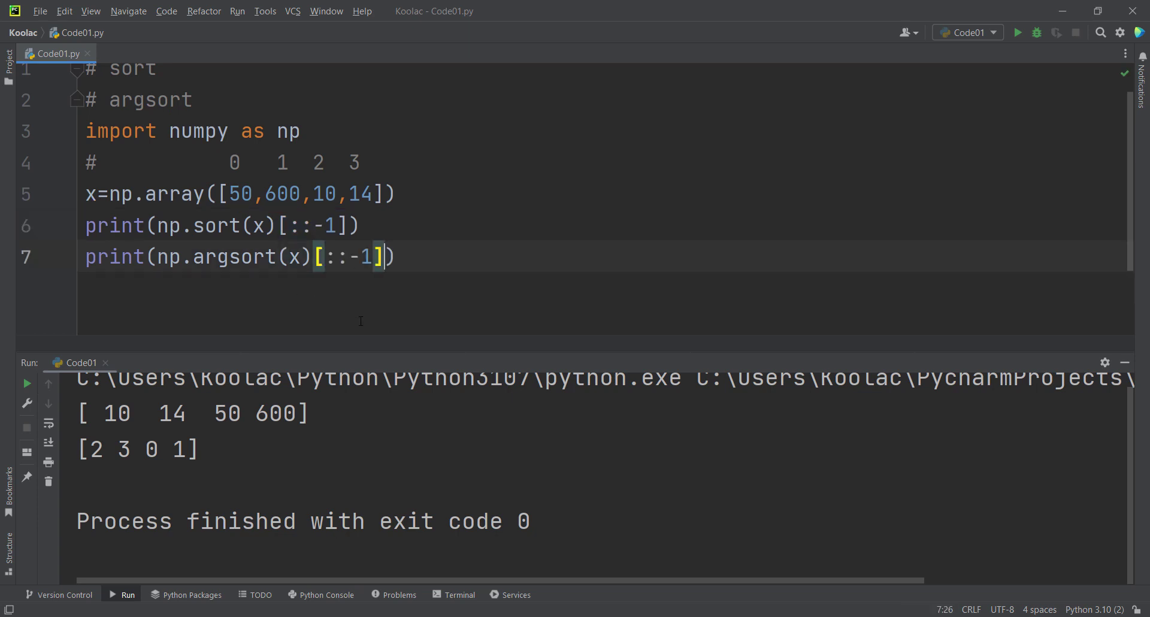
pyautogui.click(1017, 31)
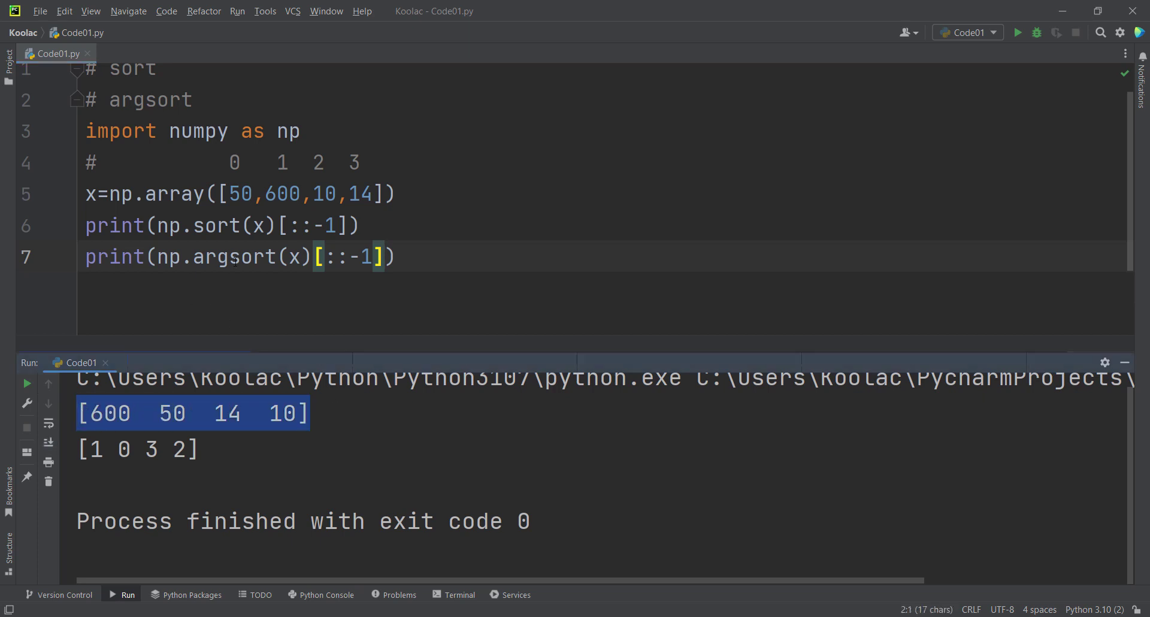
pyautogui.click(135, 449)
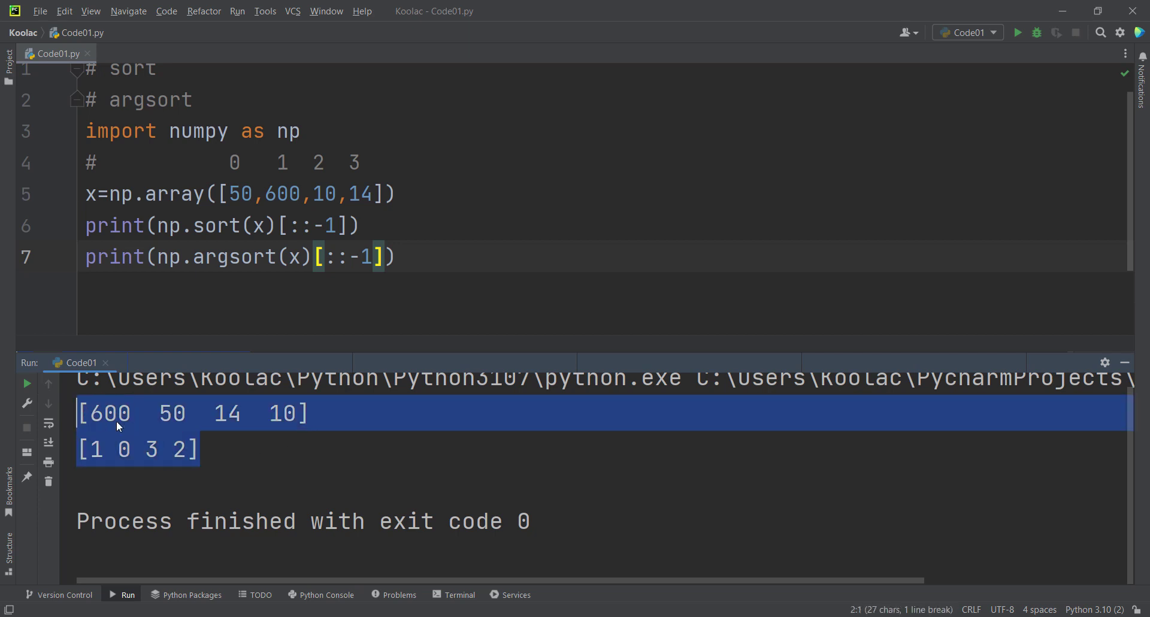
pyautogui.click(252, 451)
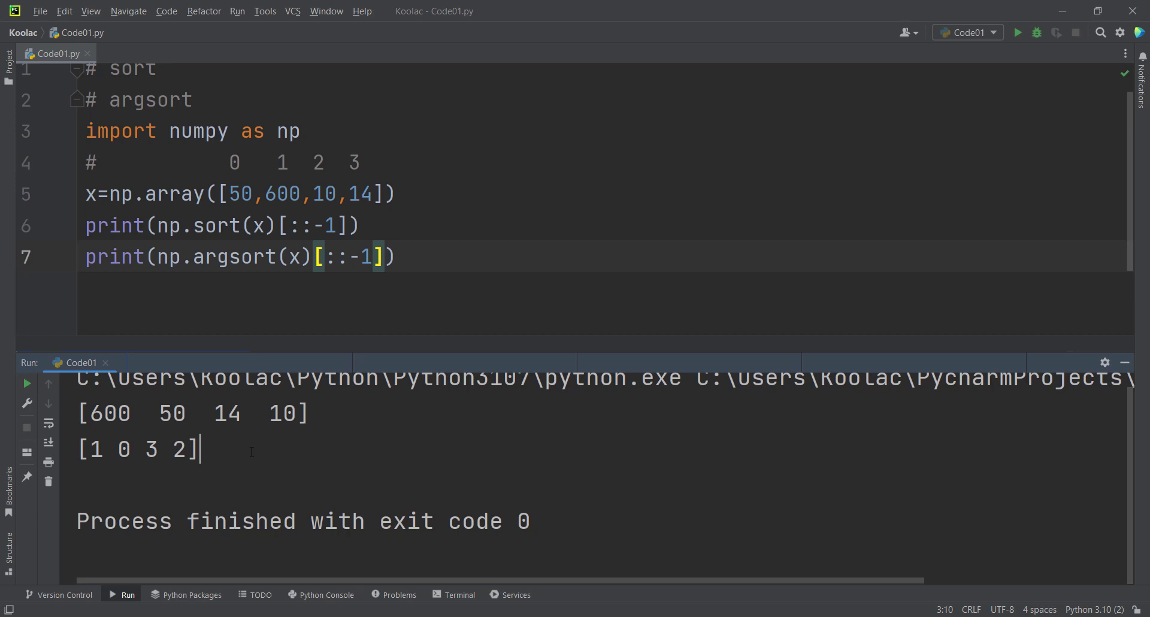